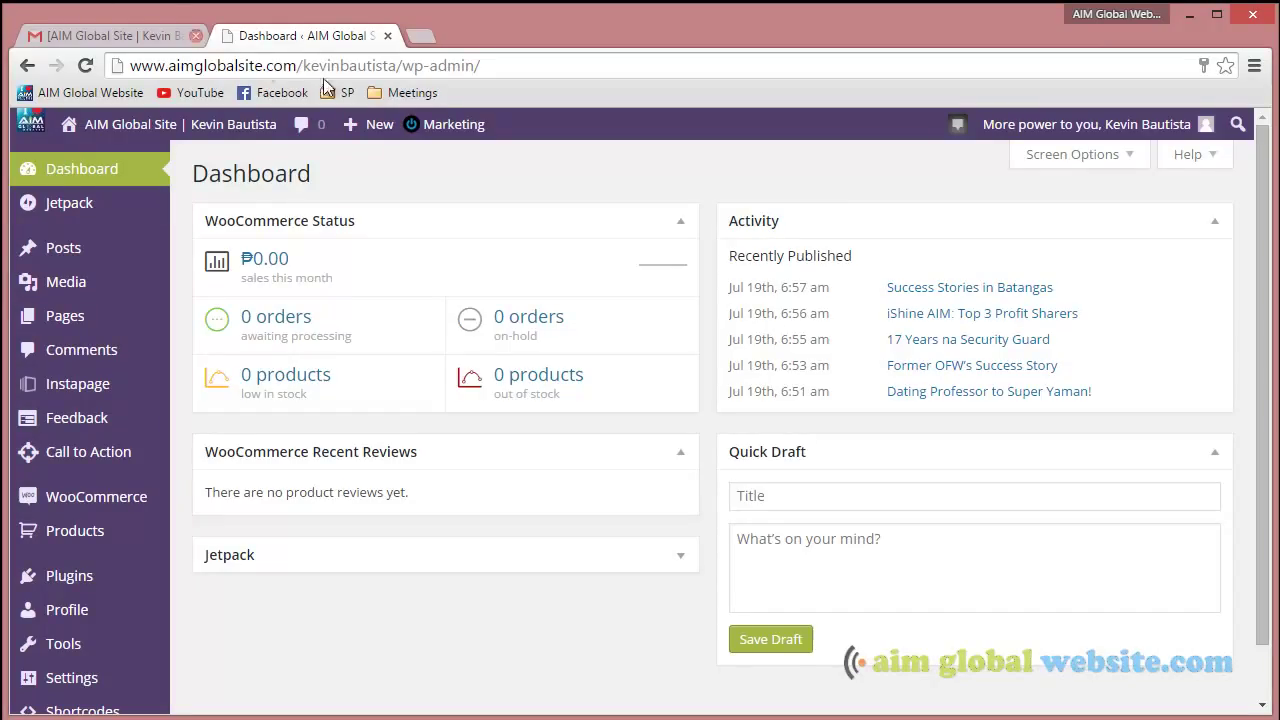
mouse_move(805, 213)
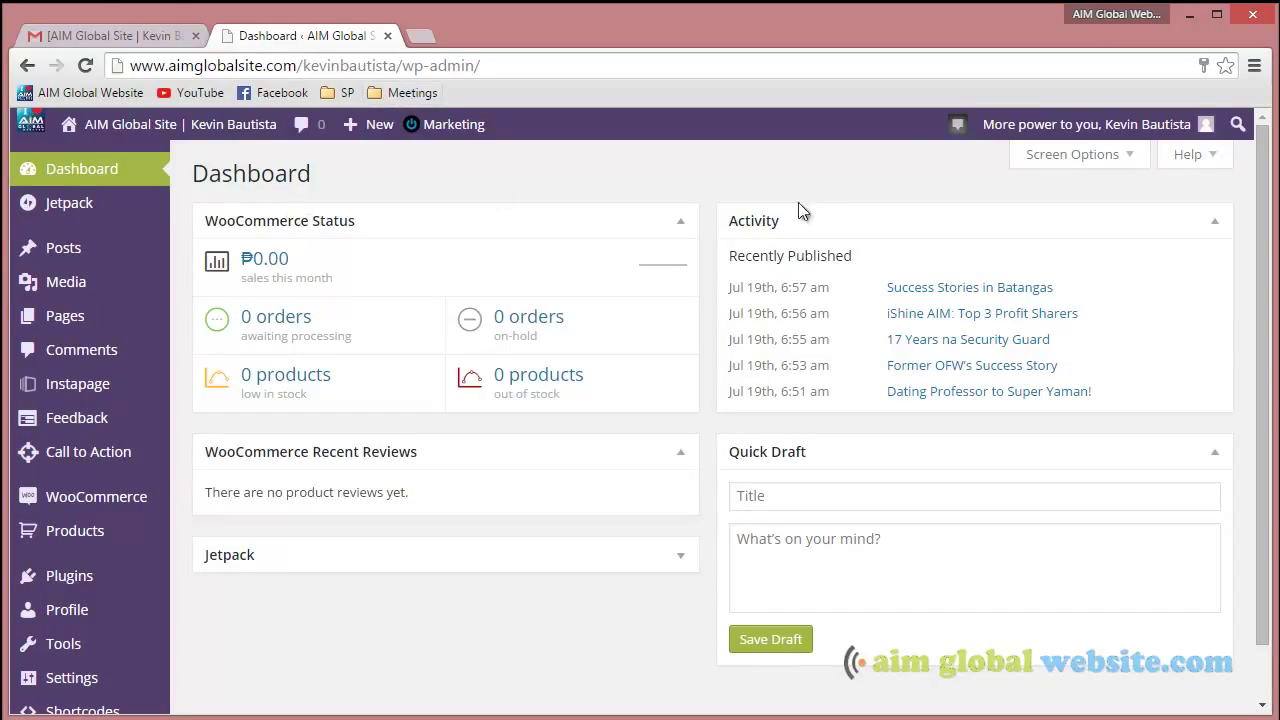
mouse_move(840, 210)
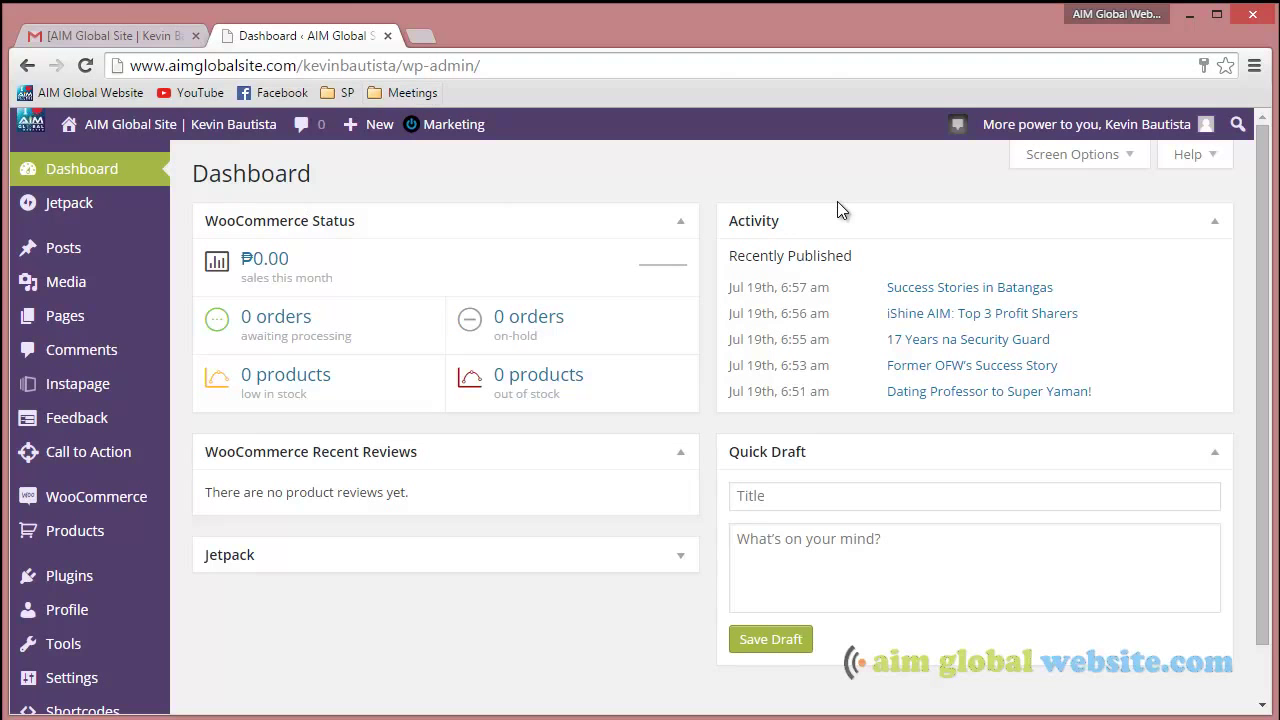
mouse_move(677, 166)
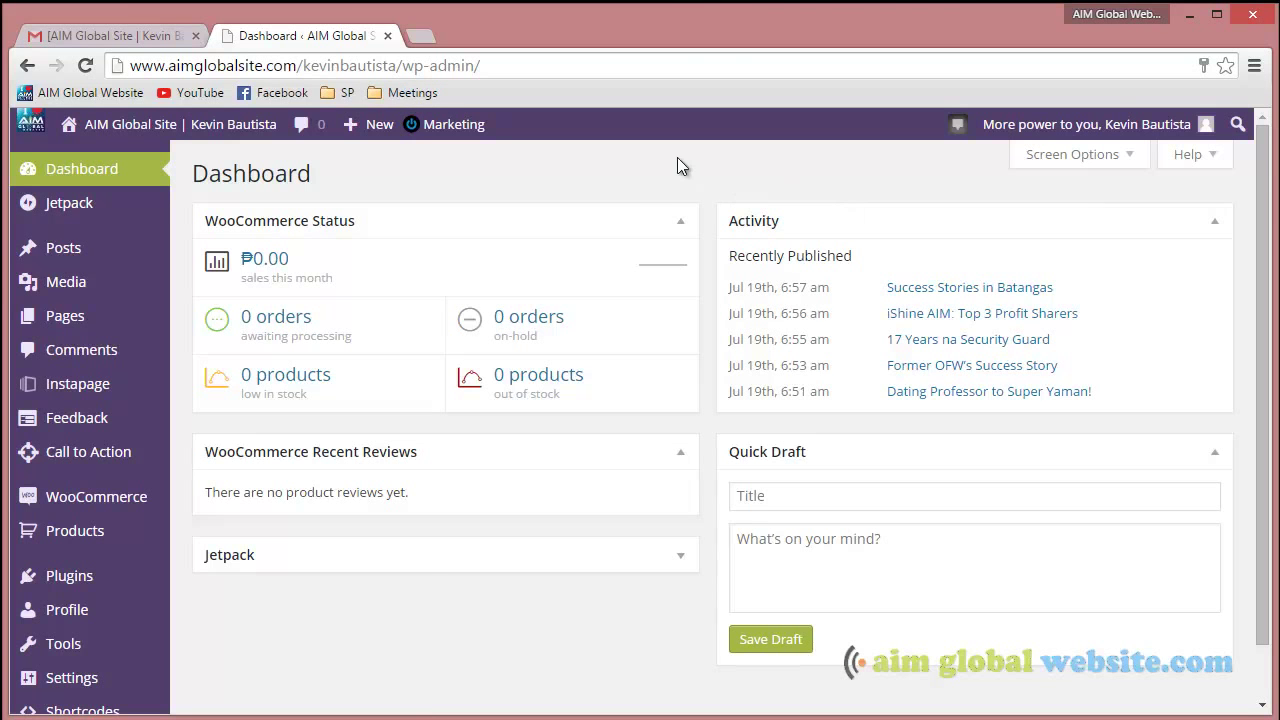
mouse_move(196, 475)
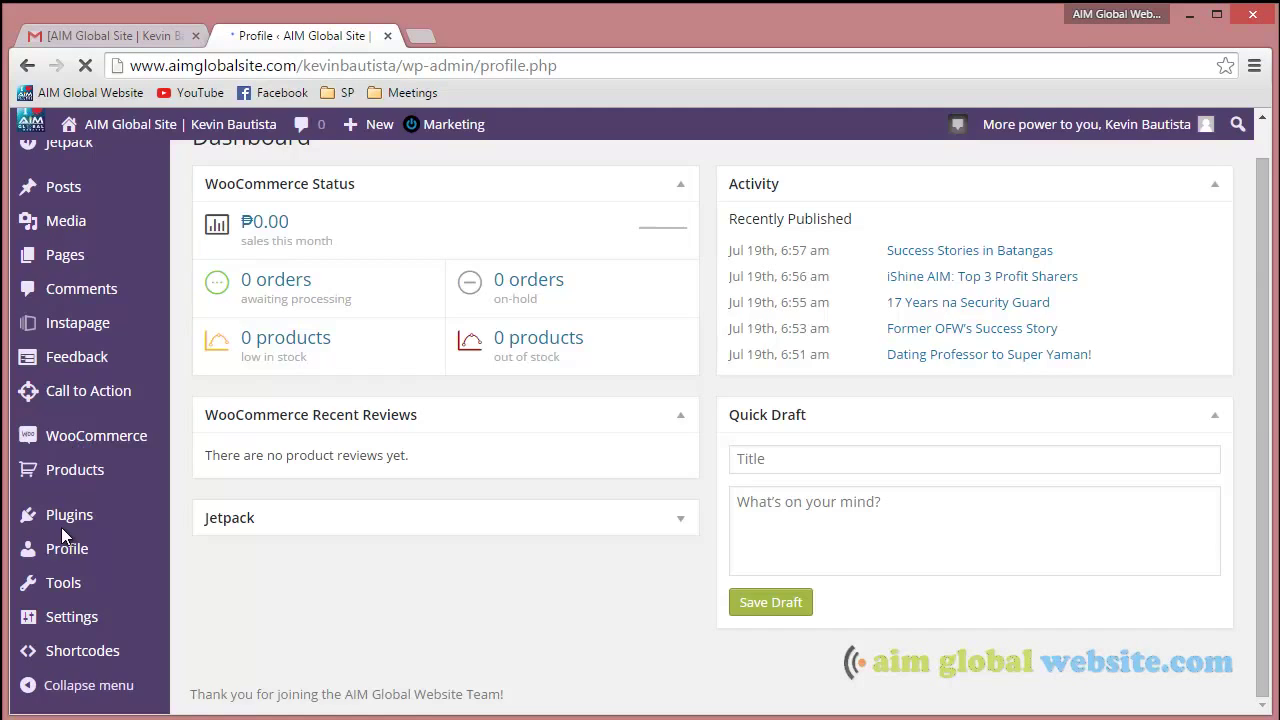
click(67, 548)
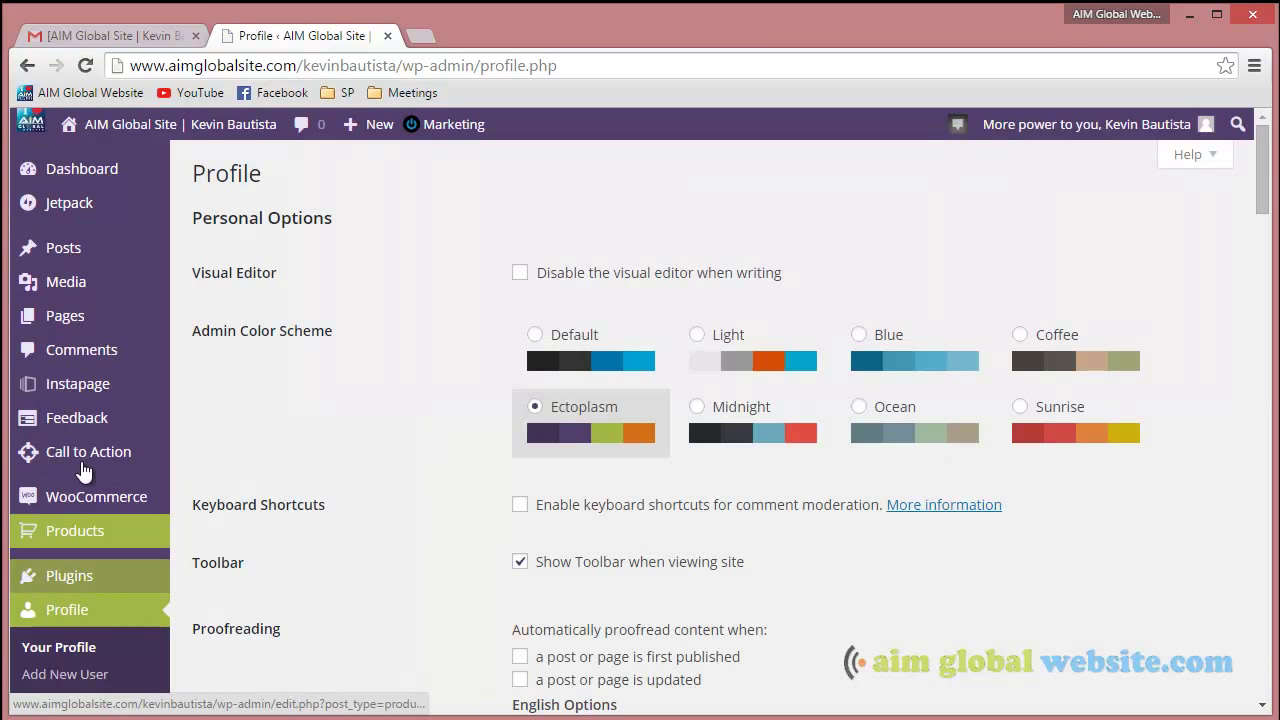
mouse_move(72, 652)
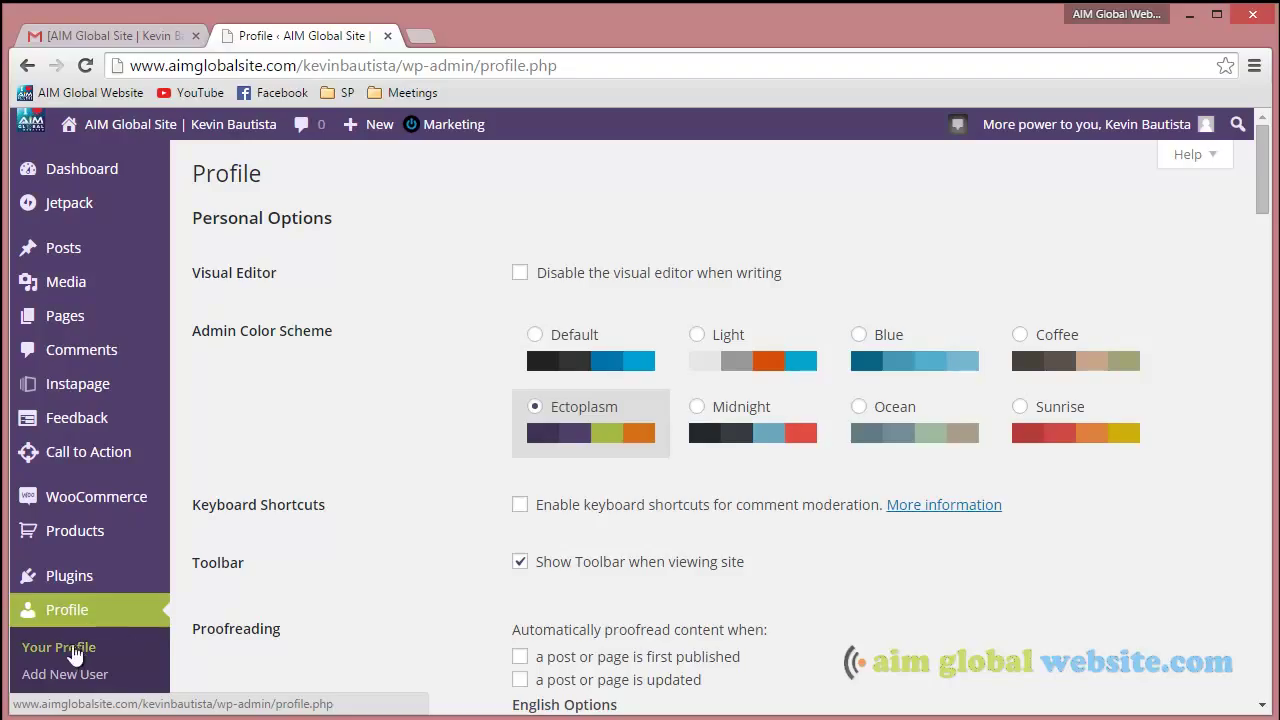
mouse_move(456, 511)
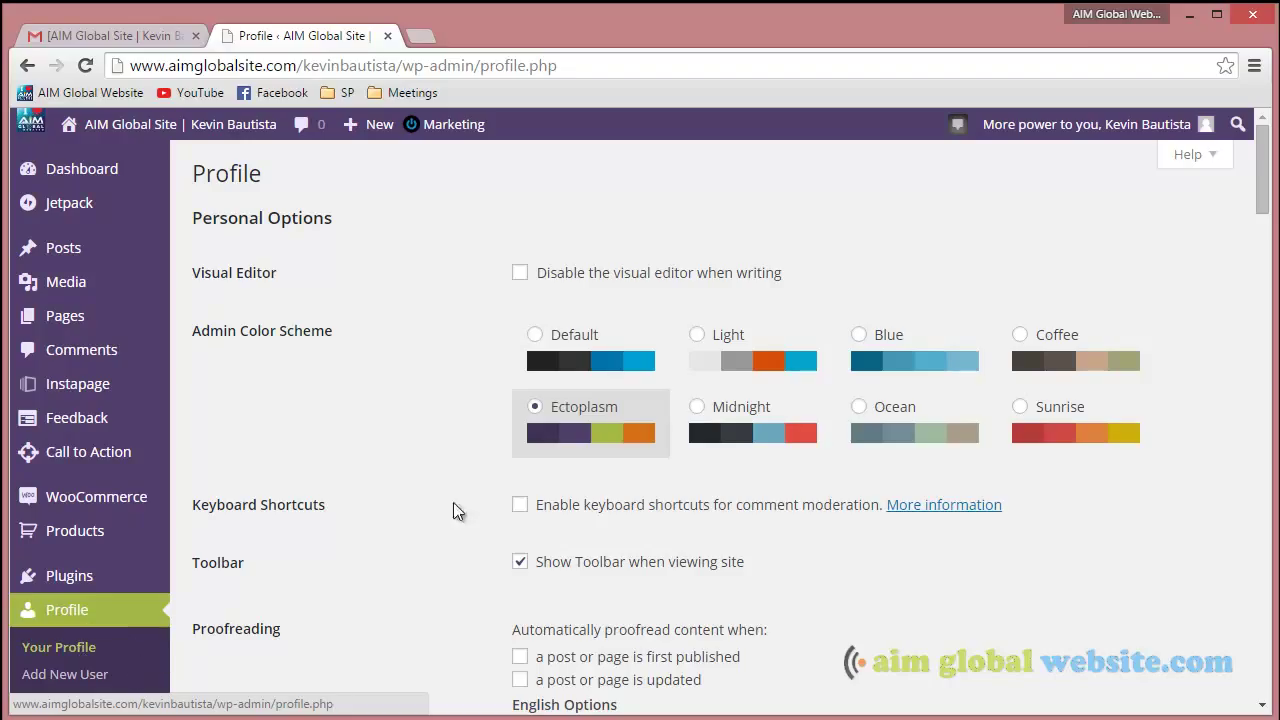
mouse_move(1199, 275)
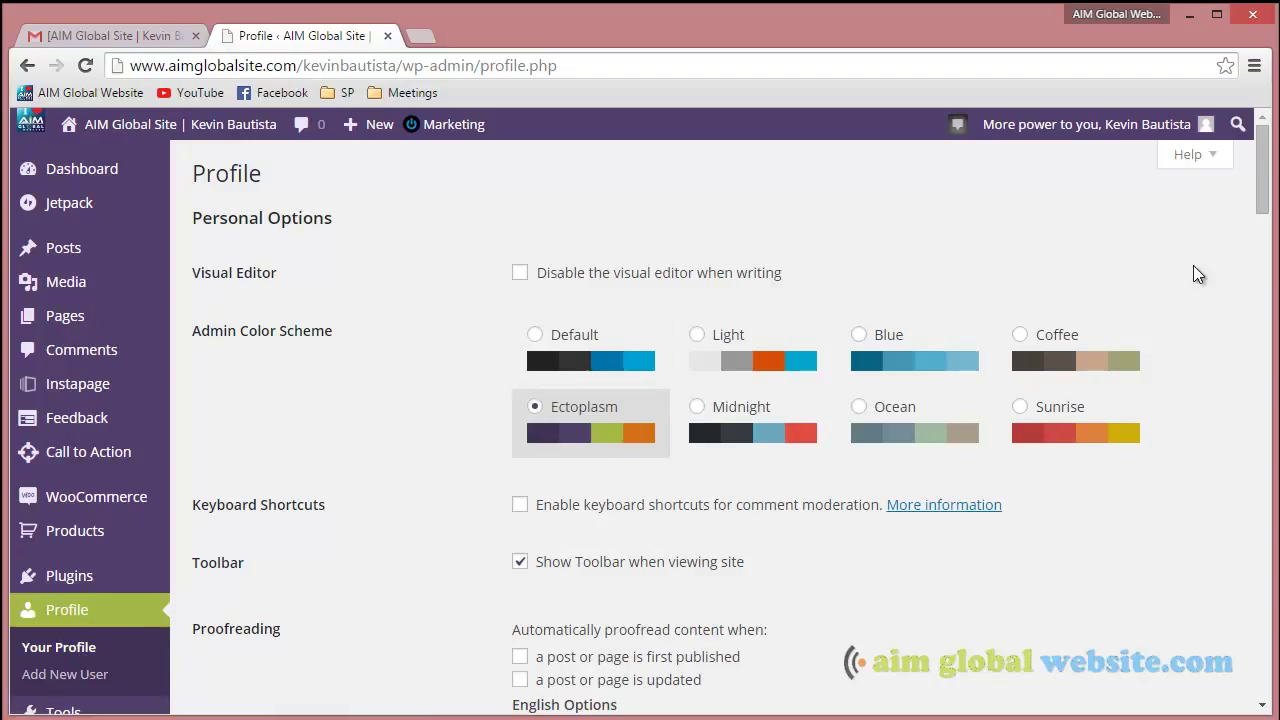
scroll(down, 3)
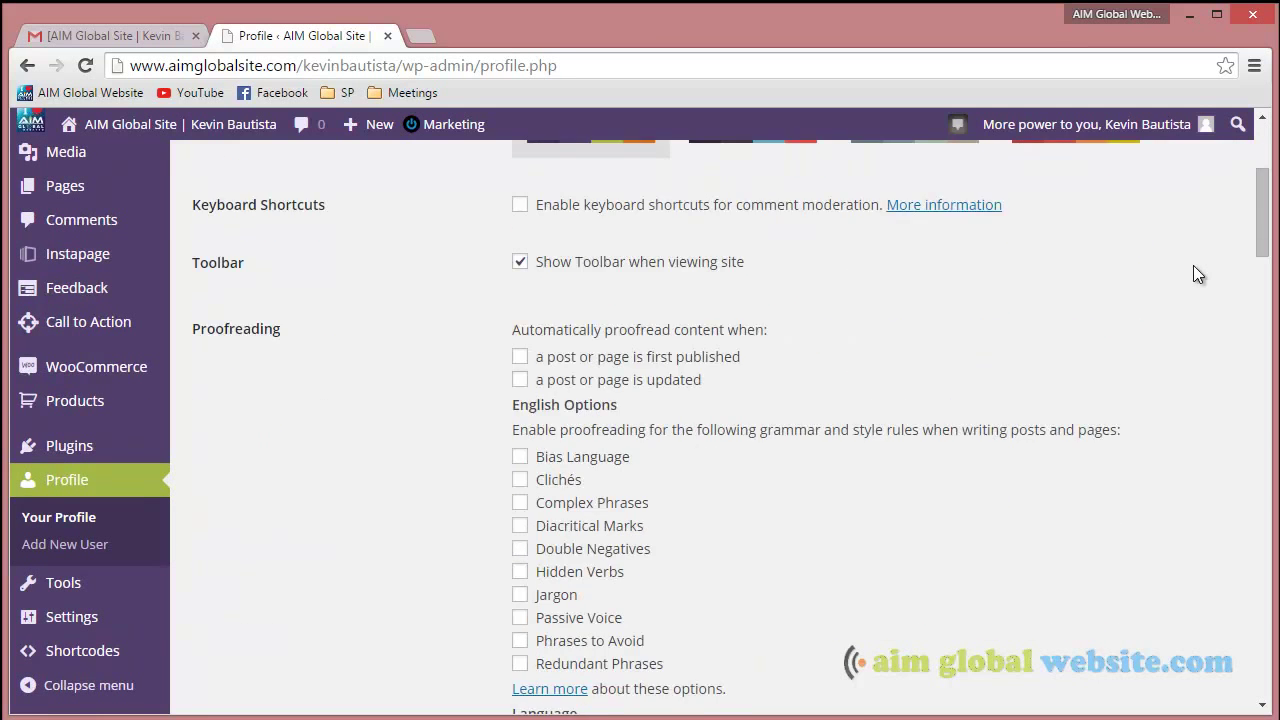
scroll(up, 3)
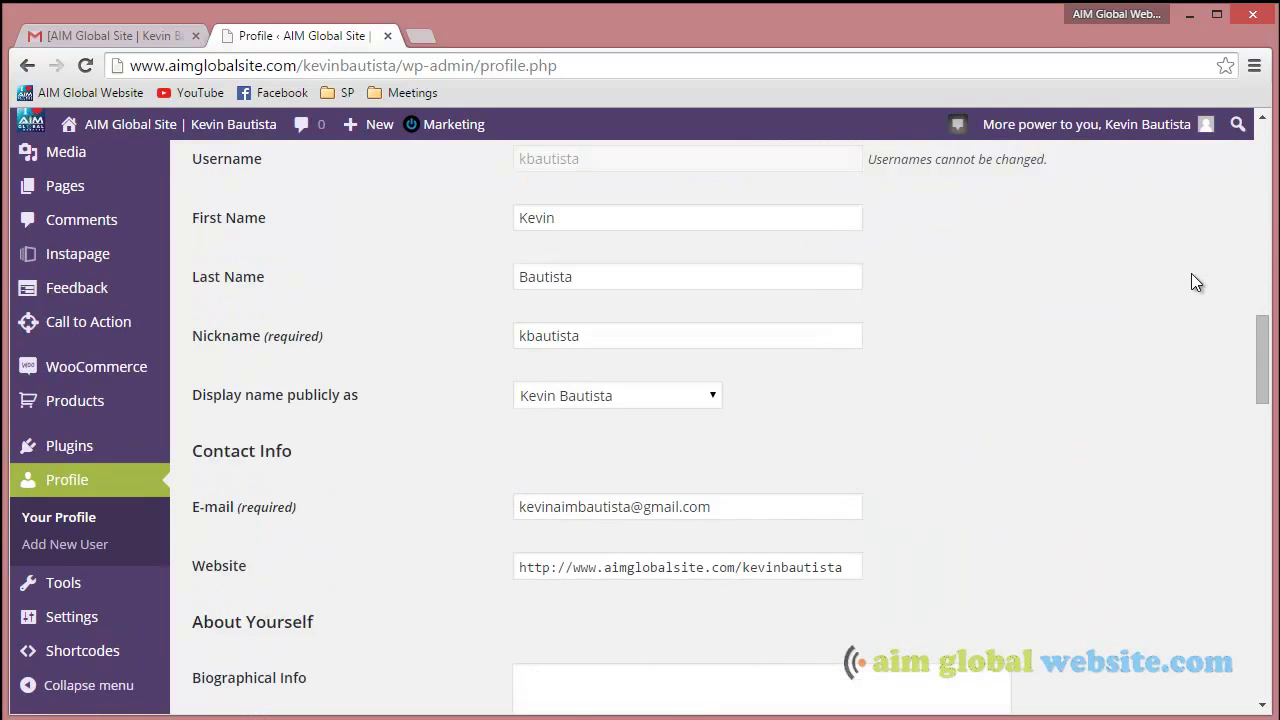
scroll(down, 3)
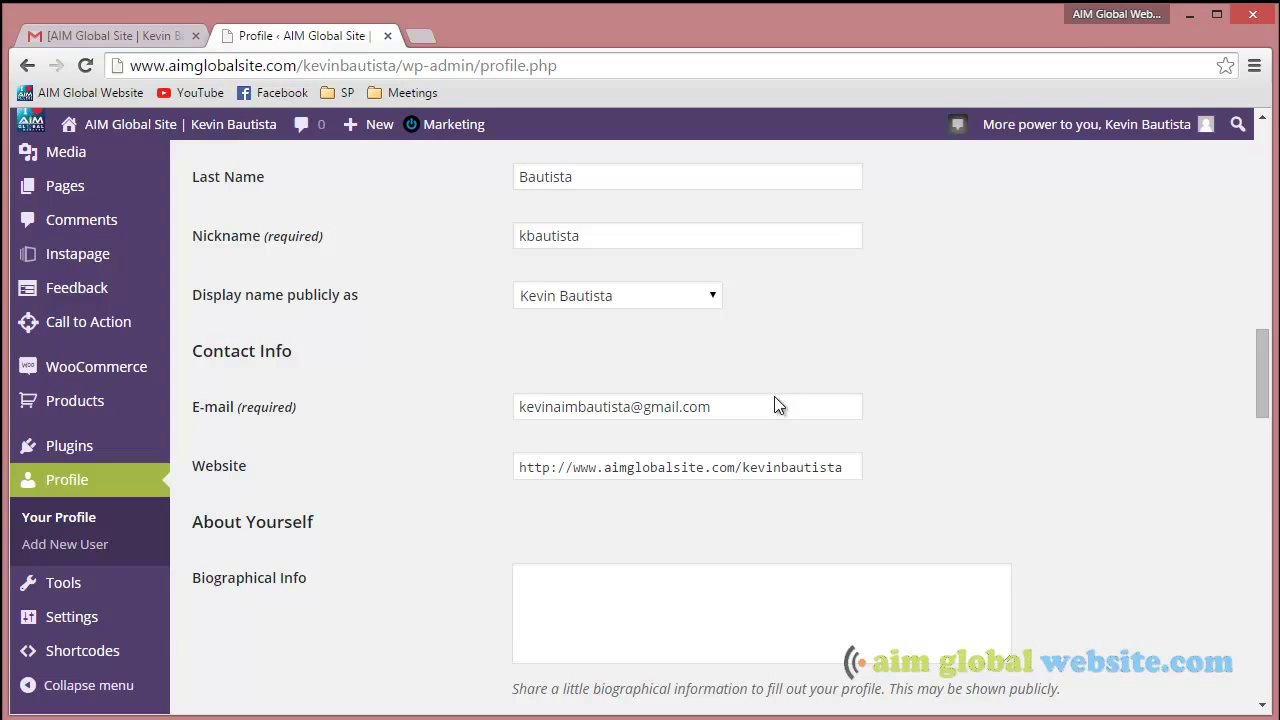
scroll(down, 3)
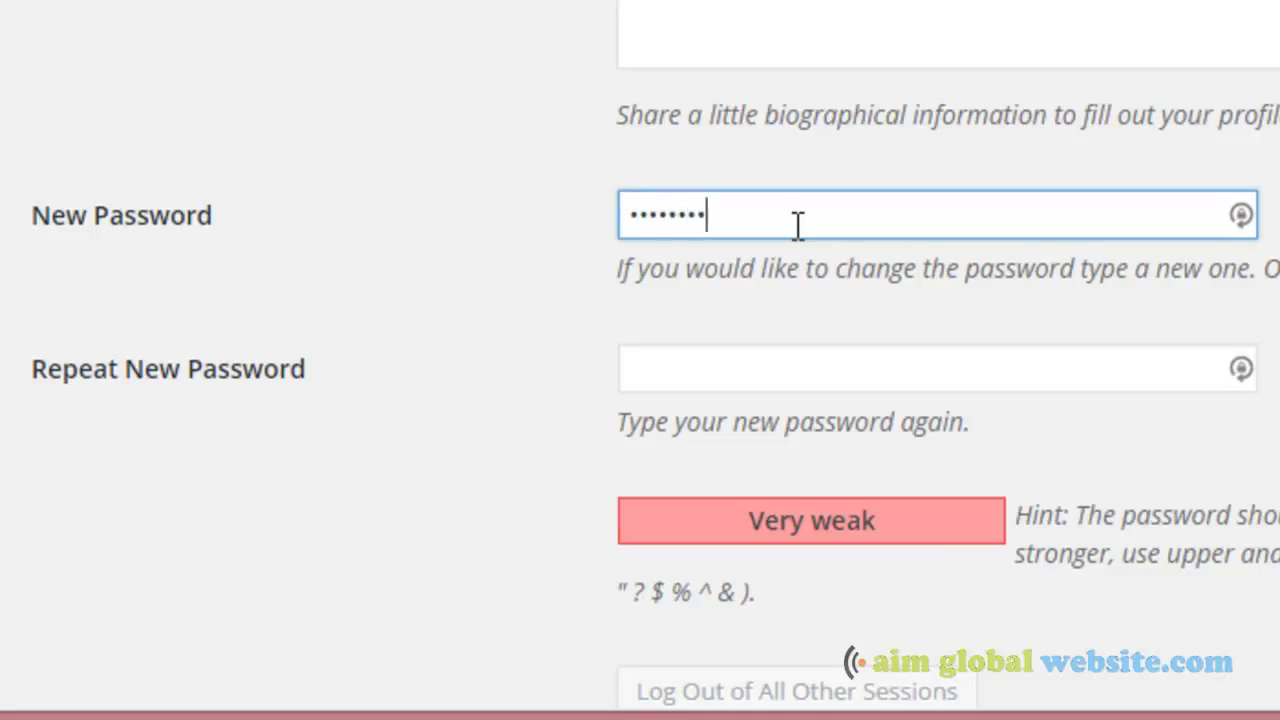
Step: Enter the new password in the Repeat New Password field so both fields match
text(••••••)
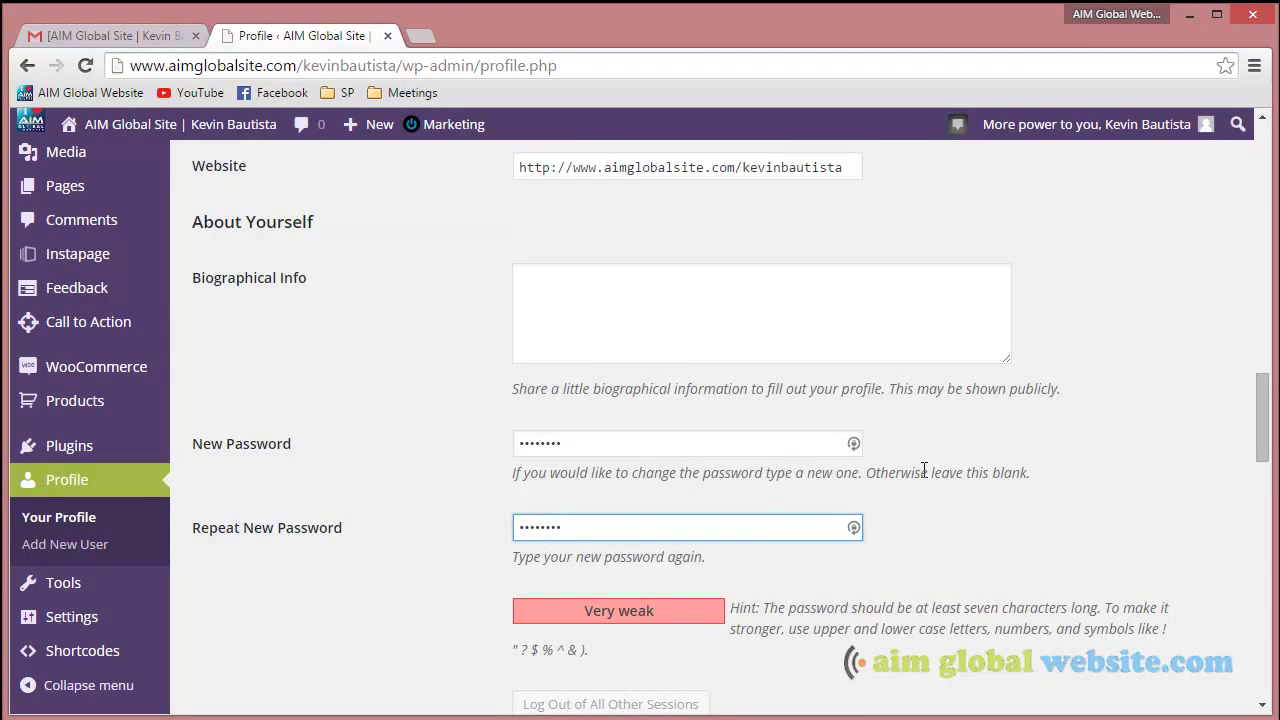
scroll(down, 3)
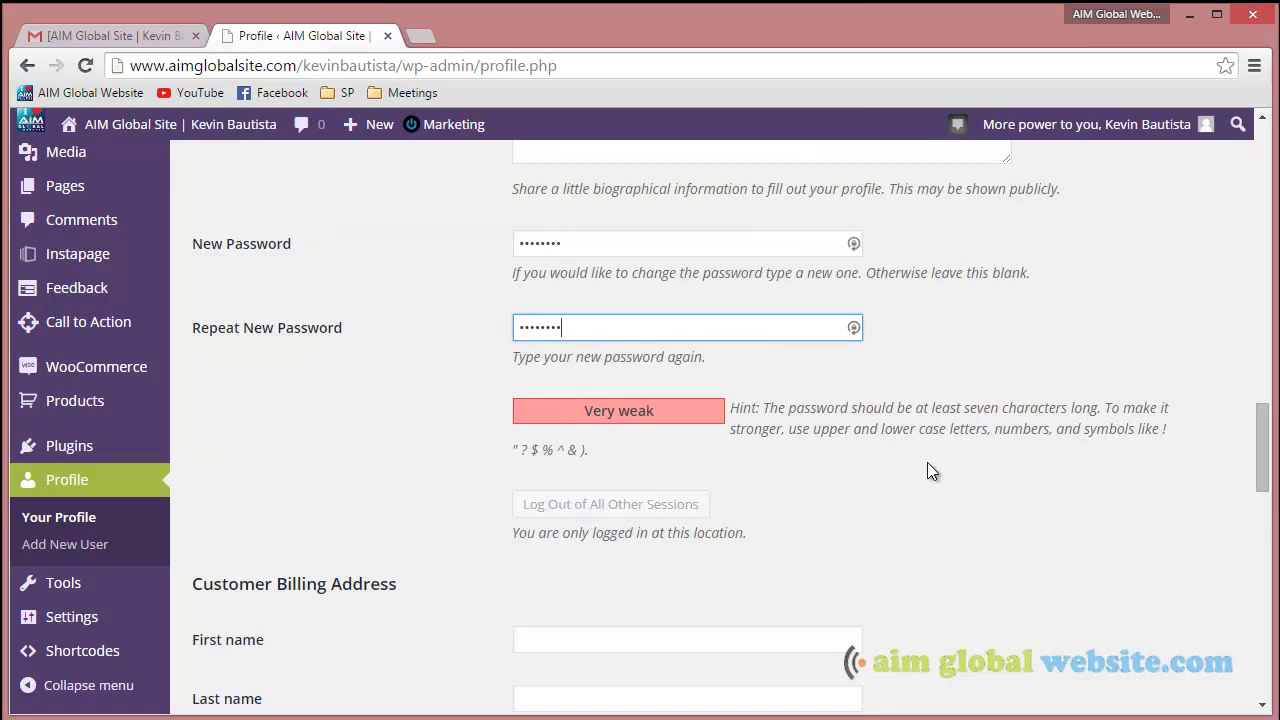
scroll(down, 3)
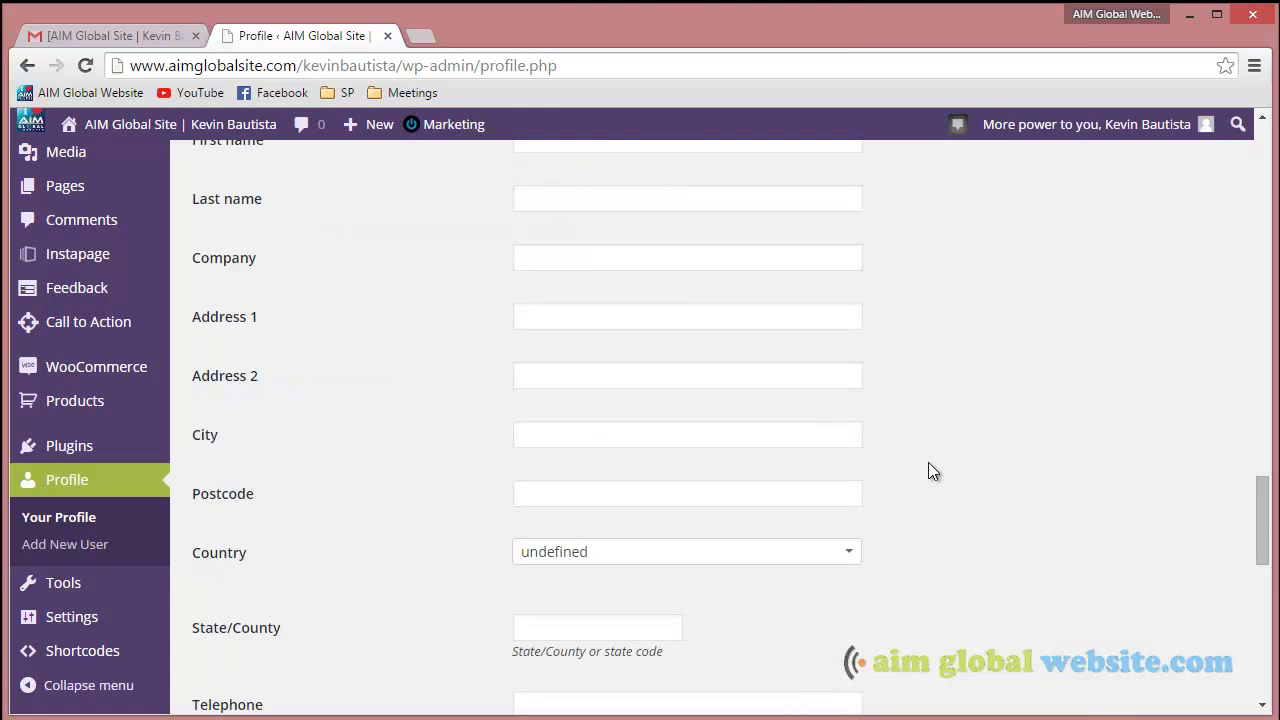
scroll(down, 3)
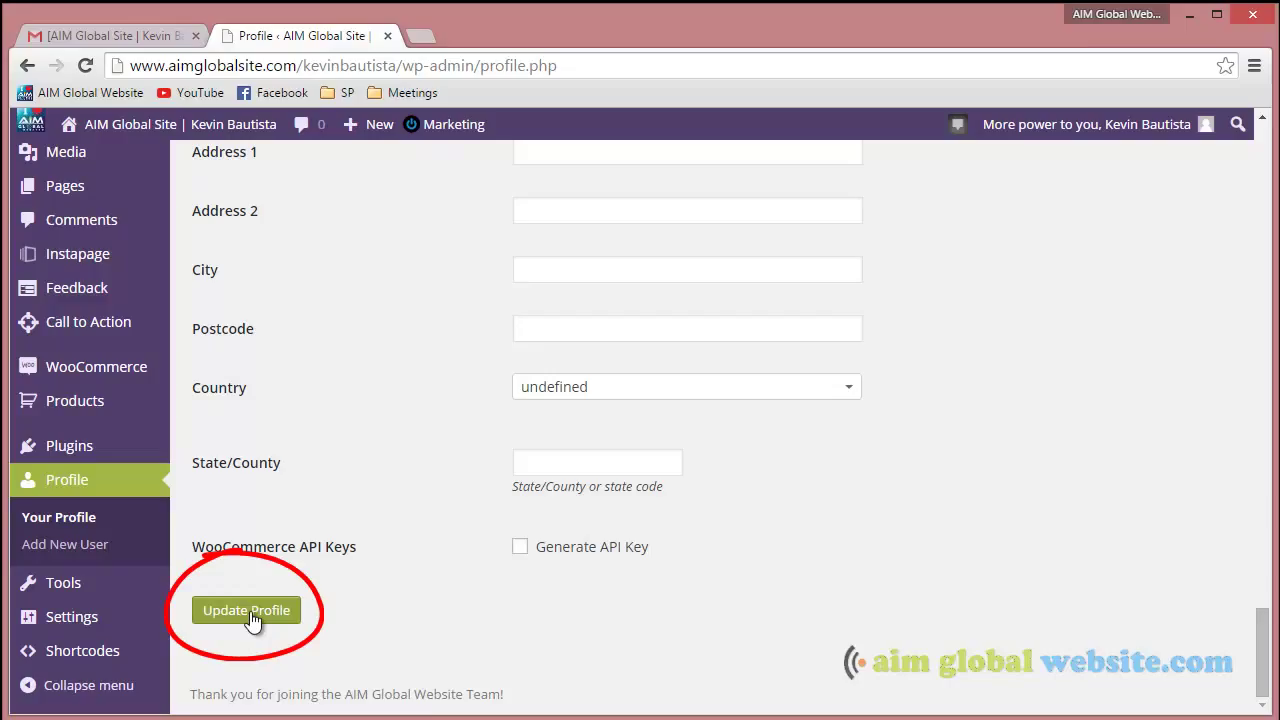
Step: Save the profile with Update Profile so the new password takes effect
click(246, 610)
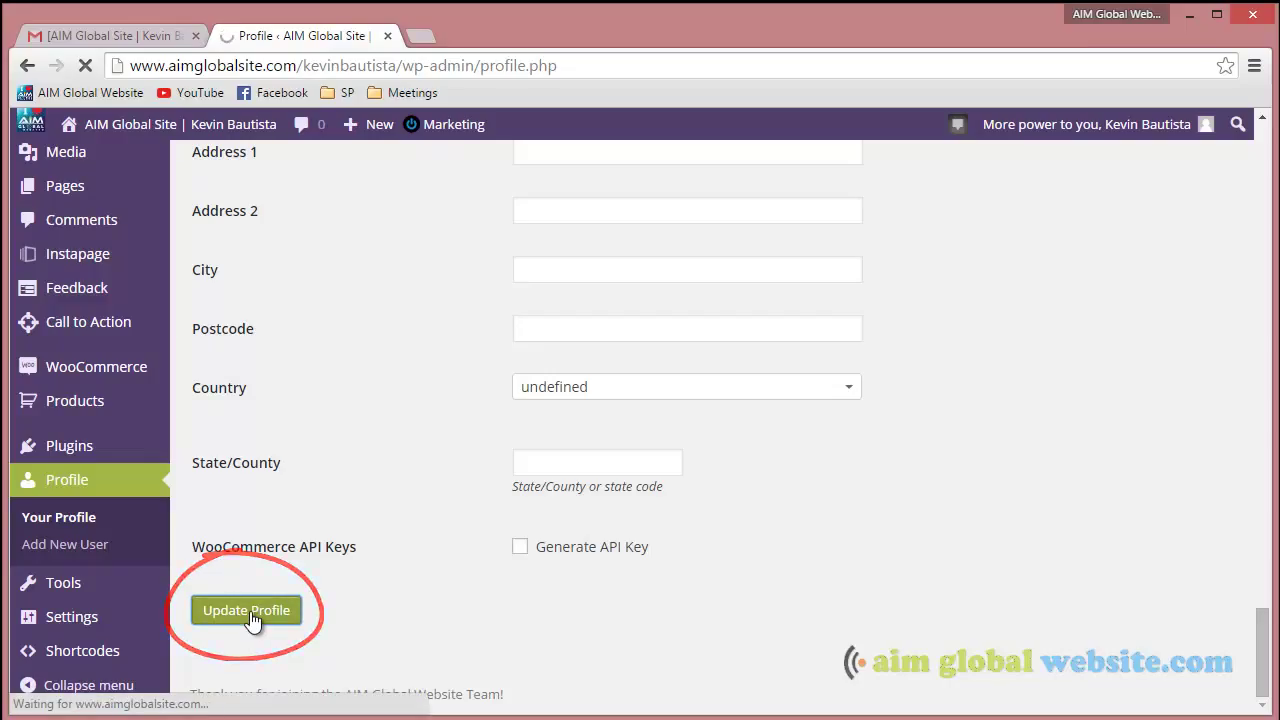
click(246, 610)
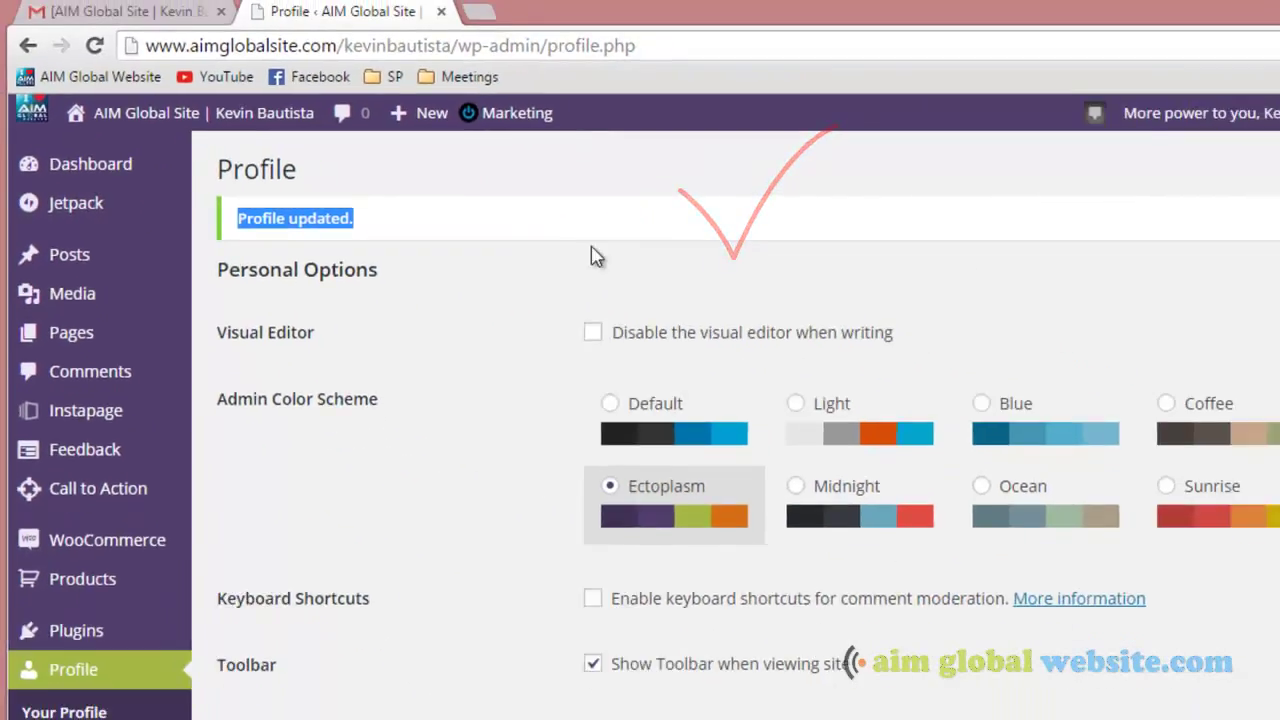
Step: Scroll through the reloaded profile to confirm the 'Profile updated' notice and saved details
scroll(down, 3)
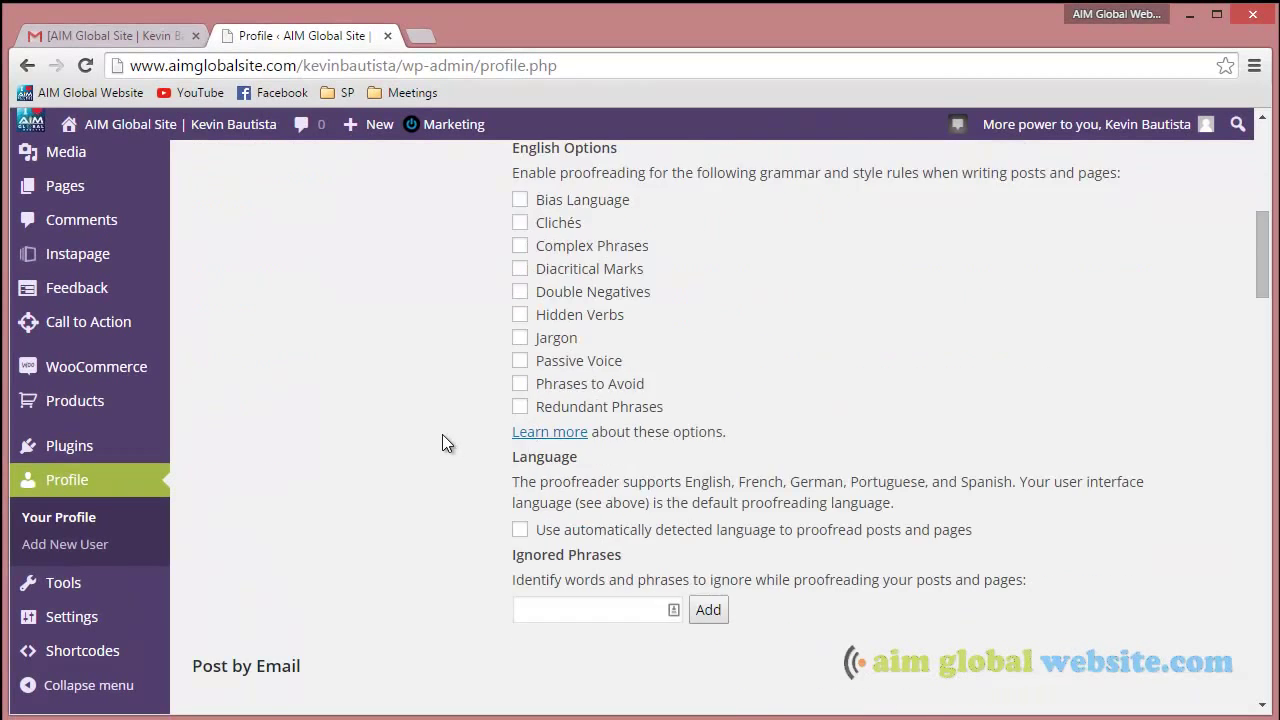
scroll(up, 3)
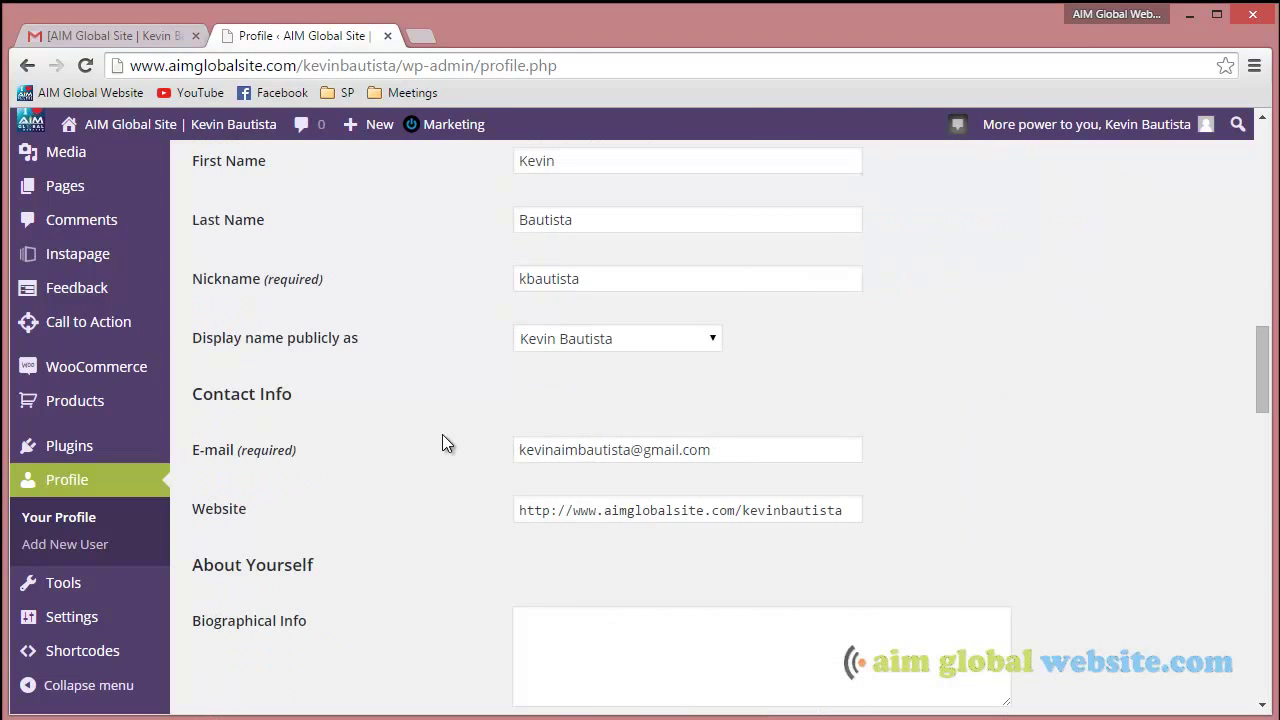
mouse_move(352, 124)
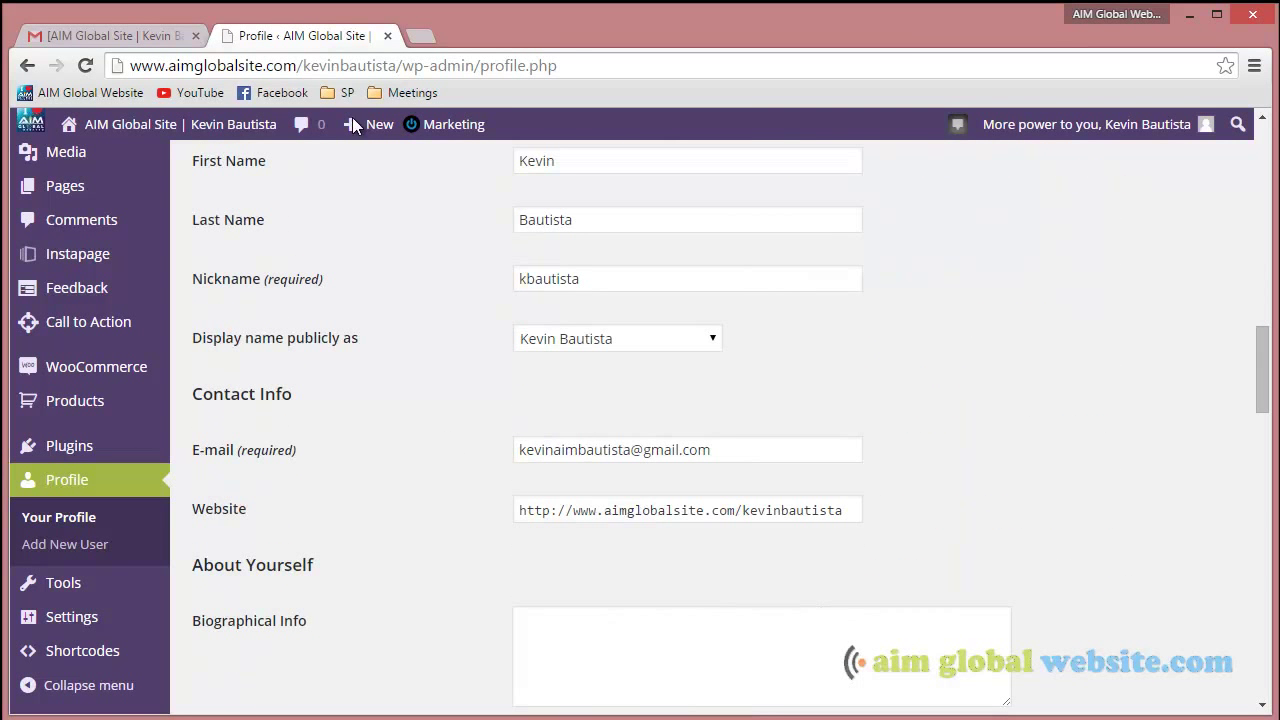
click(453, 124)
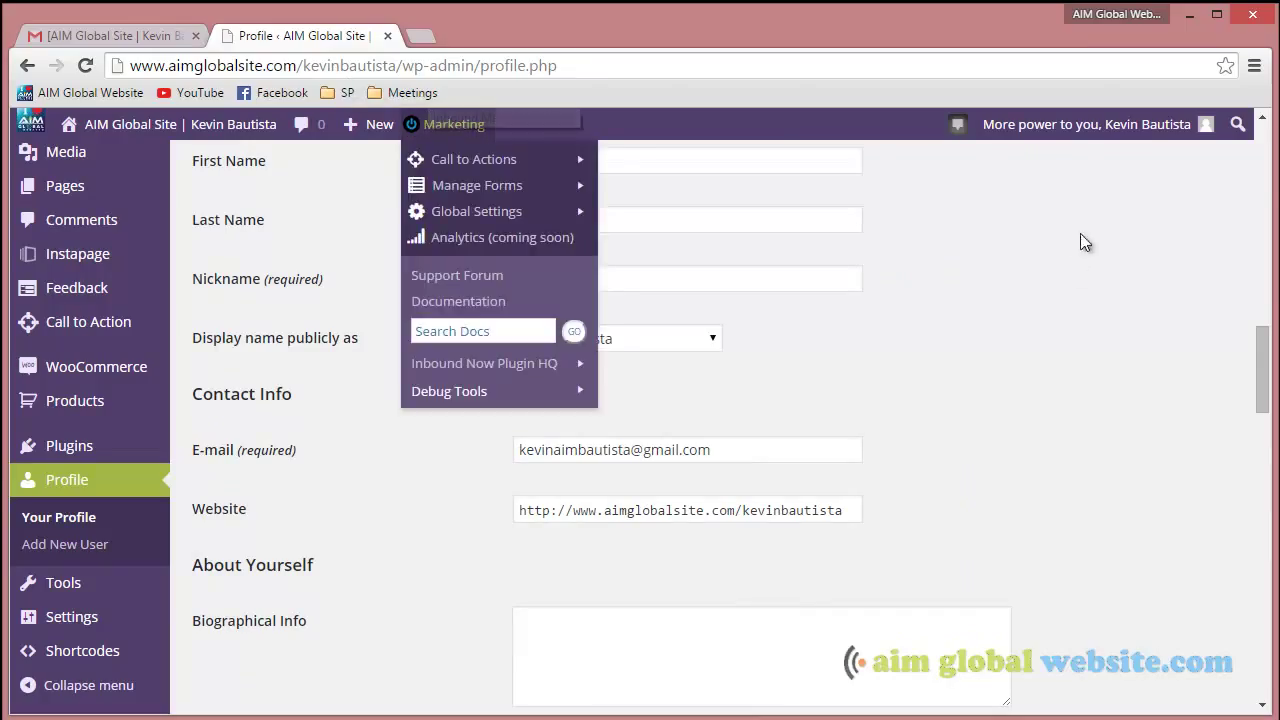
click(870, 240)
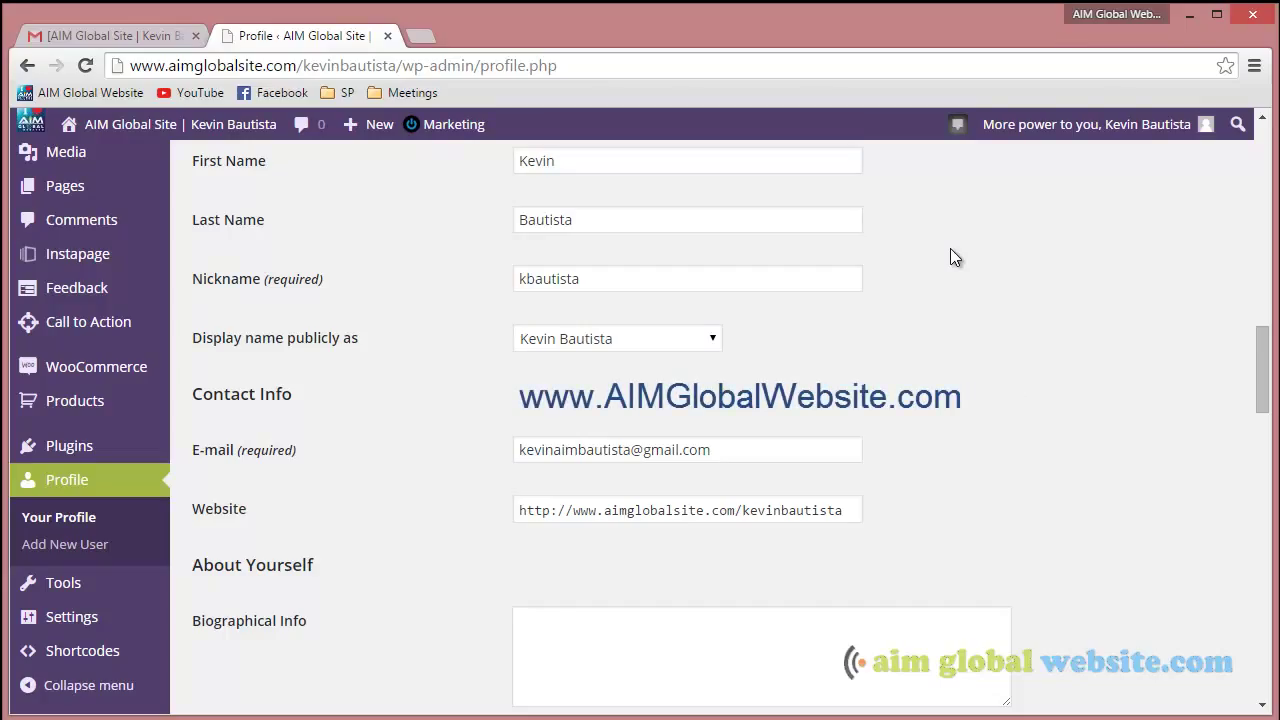
mouse_move(1047, 708)
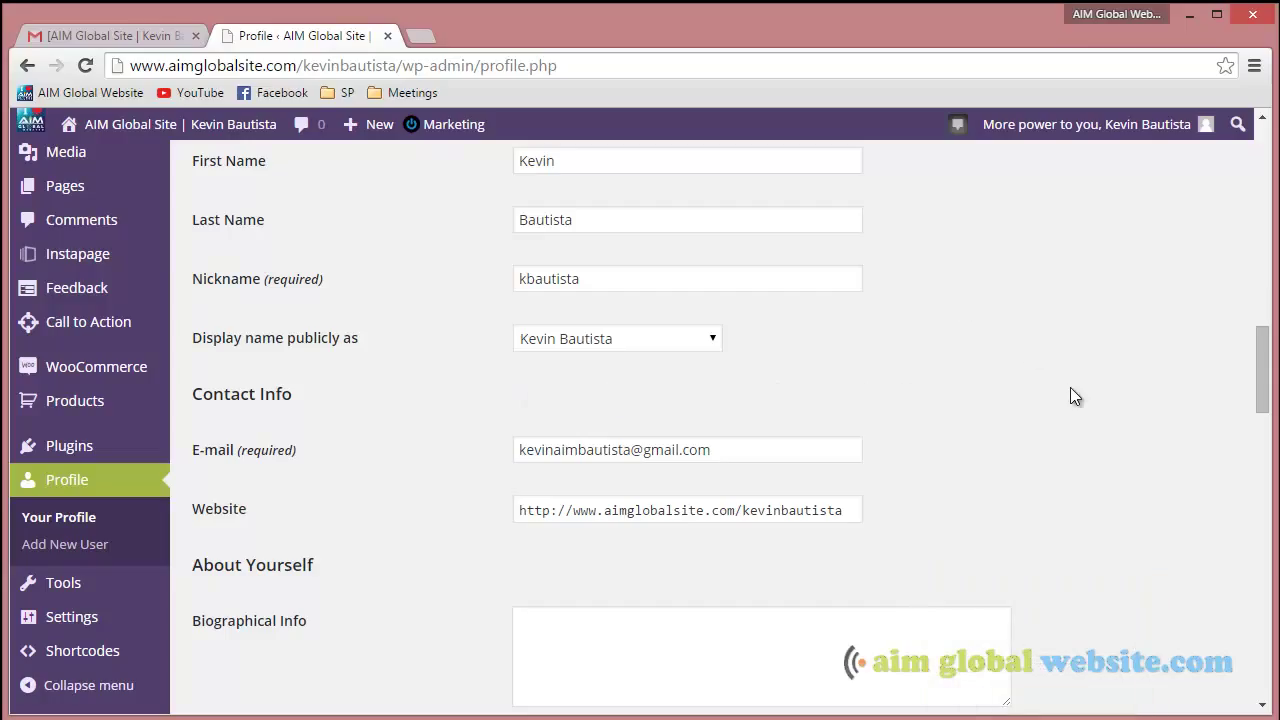
mouse_move(1059, 460)
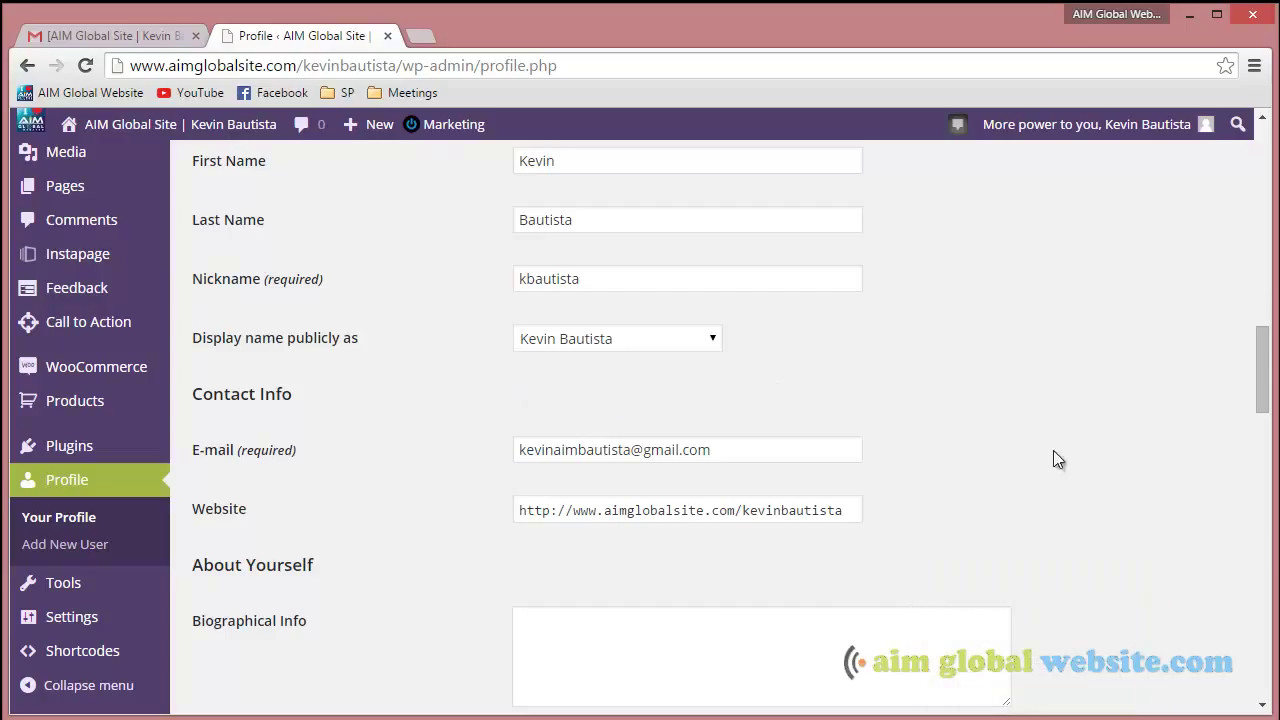